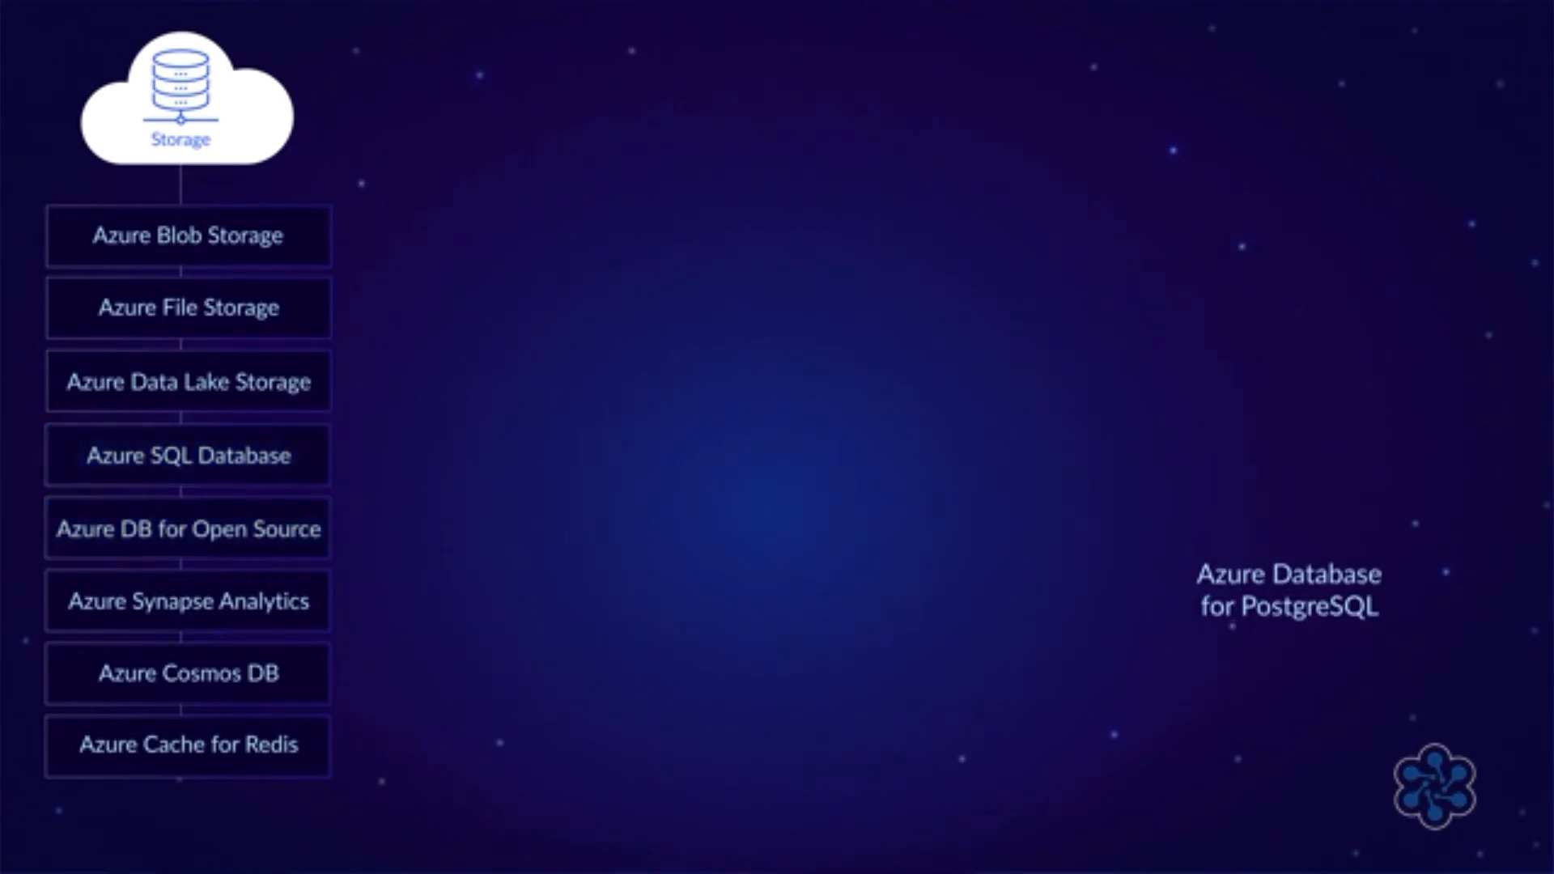
Step: Play the storage section covering Azure storage and Azure Database for PostgreSQL
{"action": "left_click", "coordinate": [187, 601]}
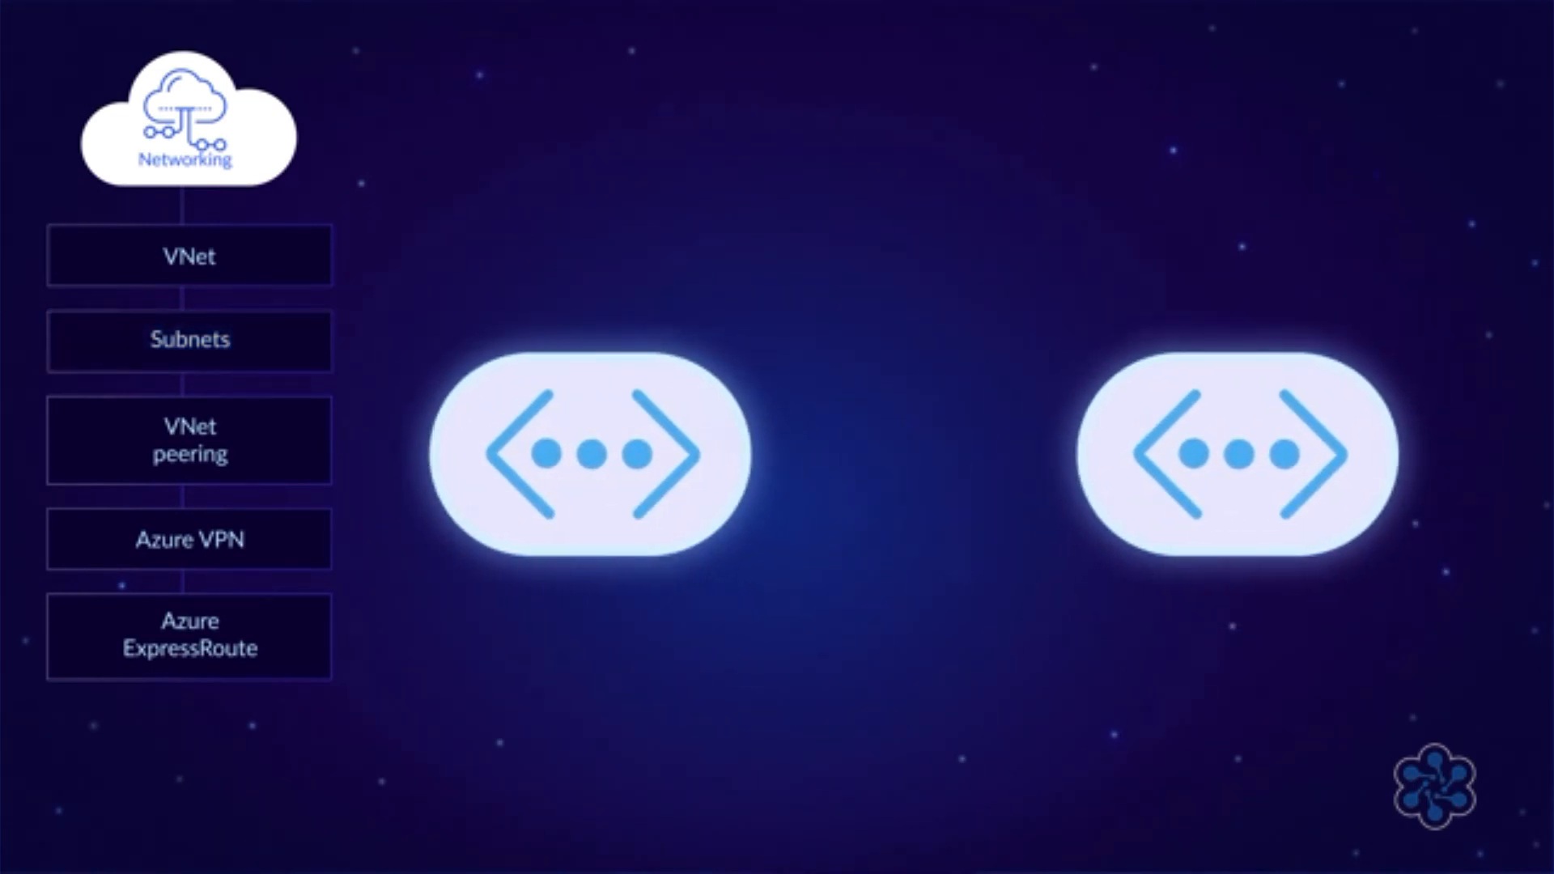
Step: Continue playback through VNet peering, then Azure VPN alongside ExpressRoute
{"action": "left_click", "coordinate": [190, 440]}
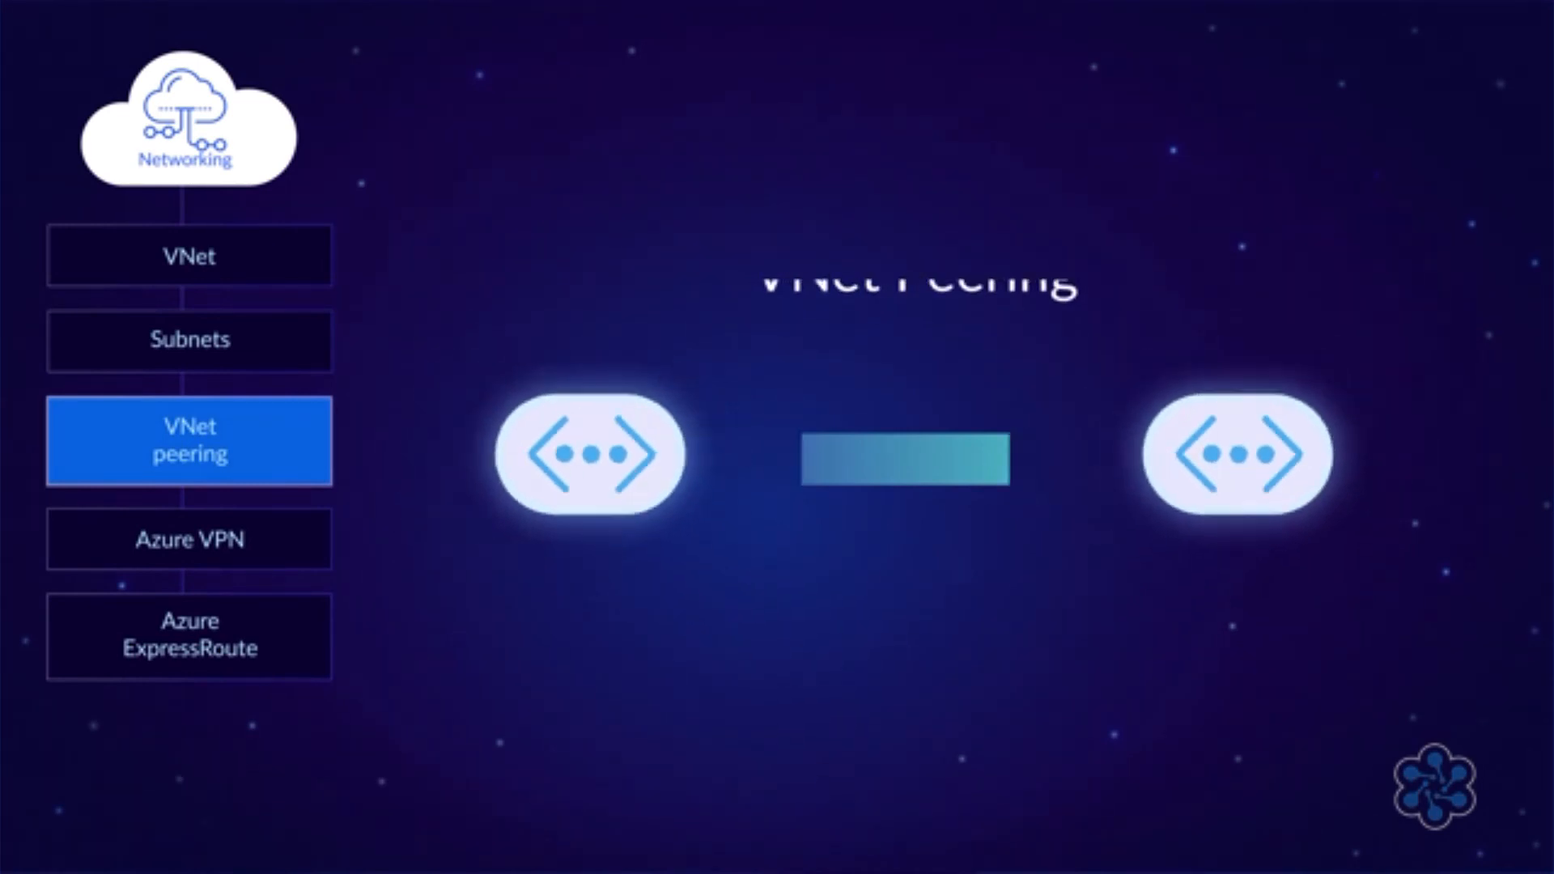
{"action": "left_click", "coordinate": [189, 539]}
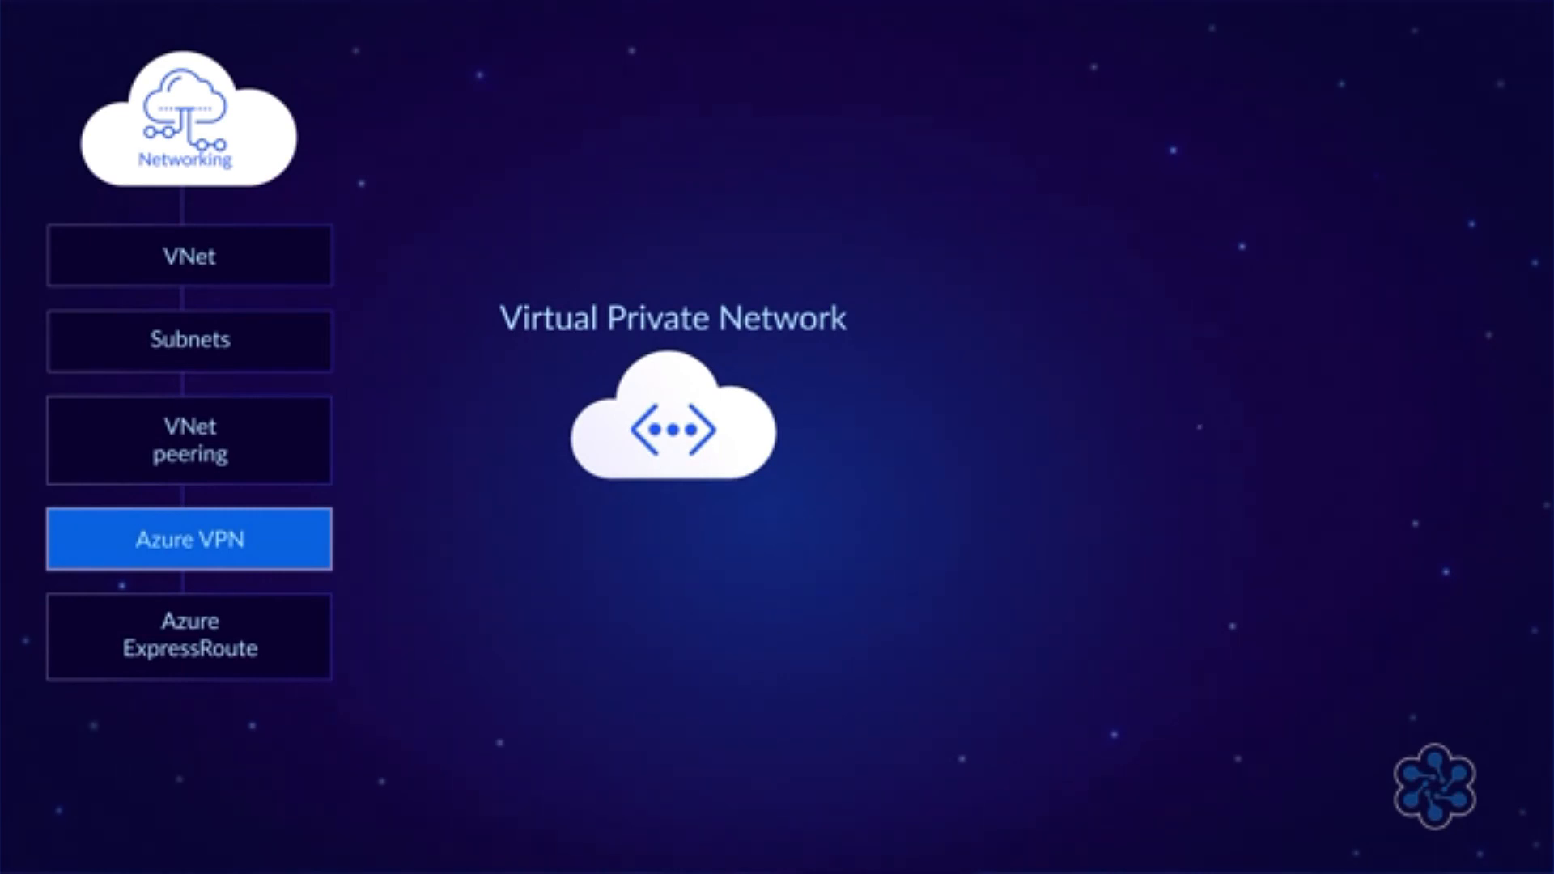
{"action": "left_click", "coordinate": [187, 635]}
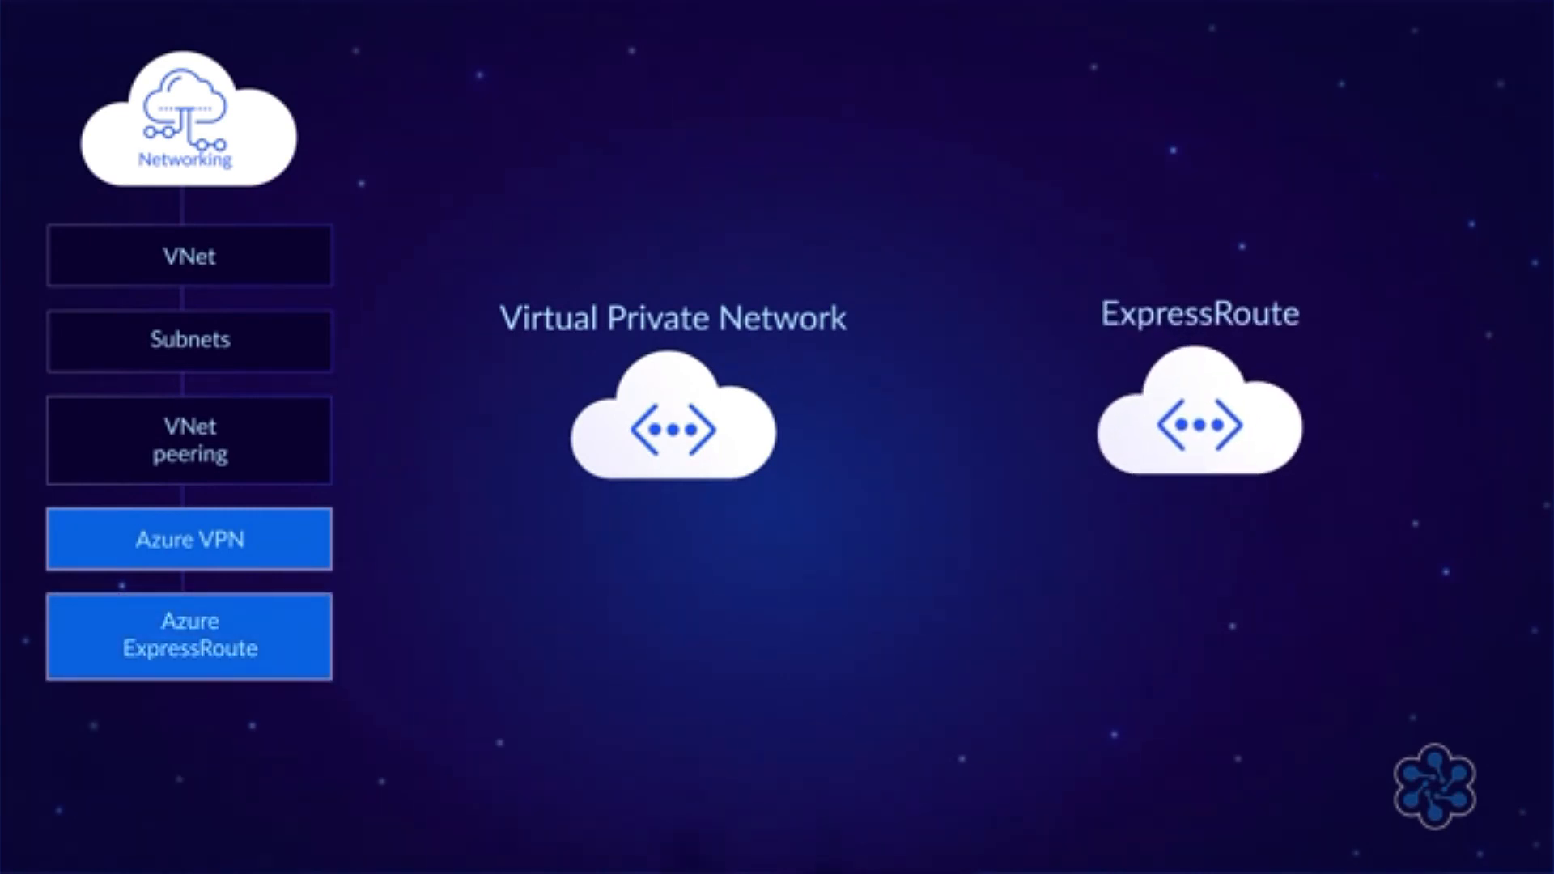